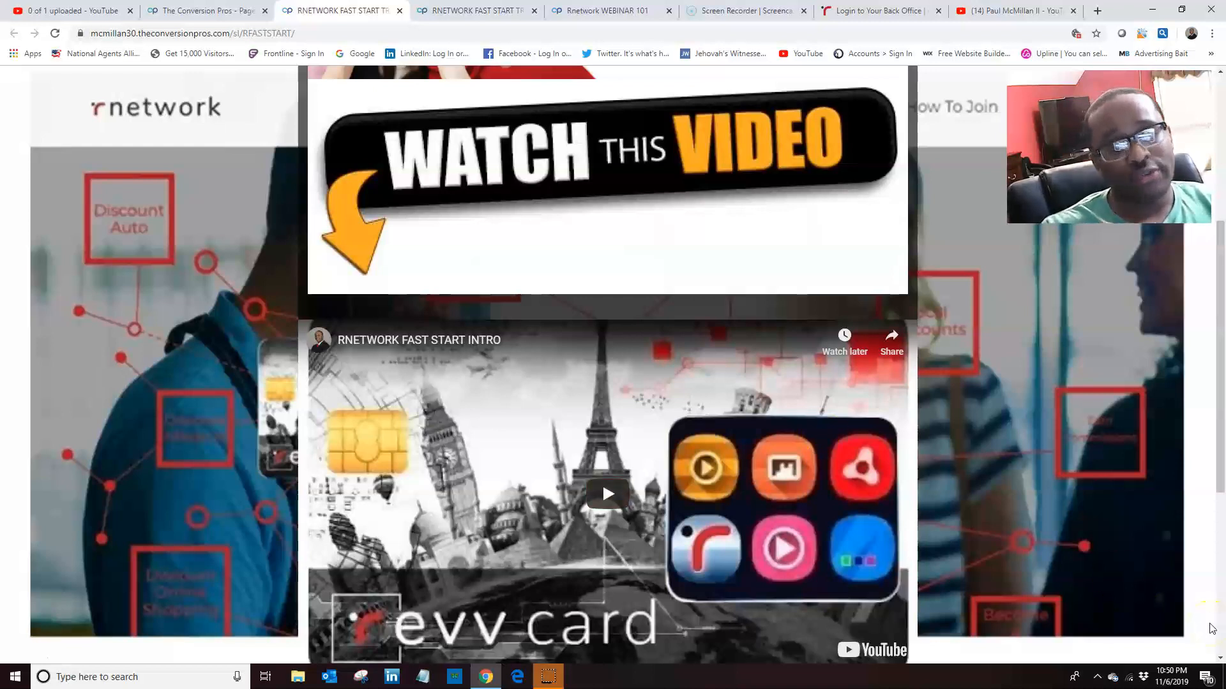
Scroll past the intro video to the 'Let's get you started' section with the RPerks training and group links.
{"action": "scroll", "scroll_direction": "down", "scroll_amount": 3}
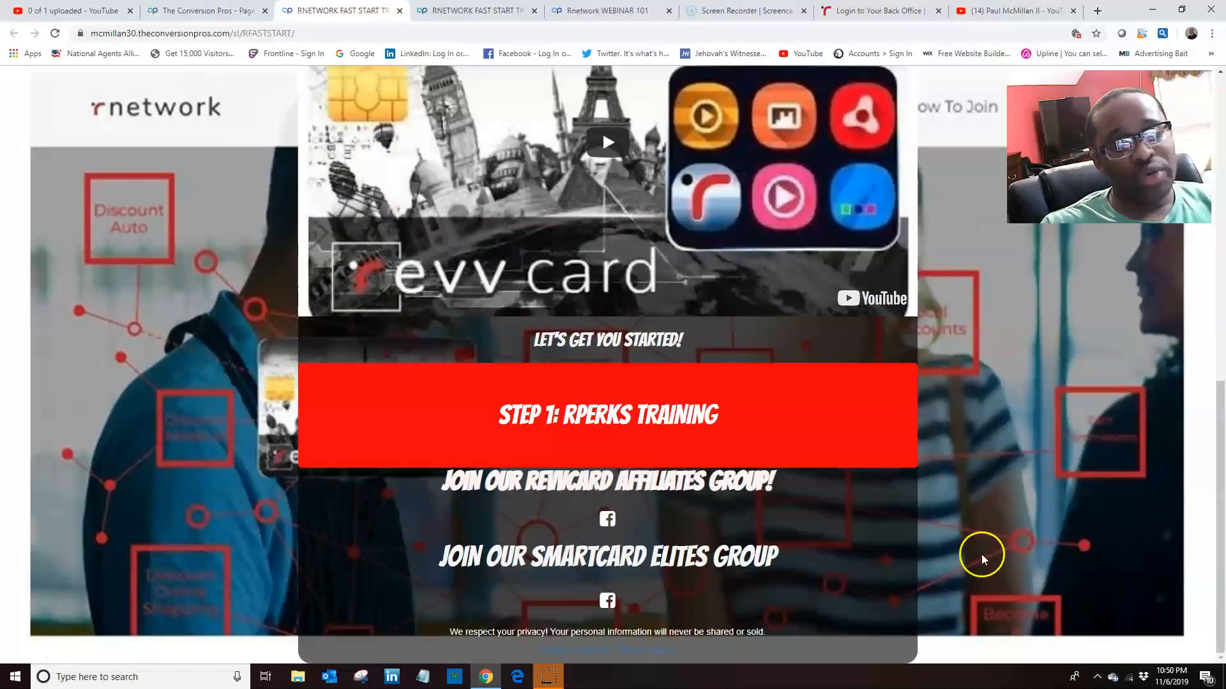
{"action": "mouse_move", "coordinate": [731, 606]}
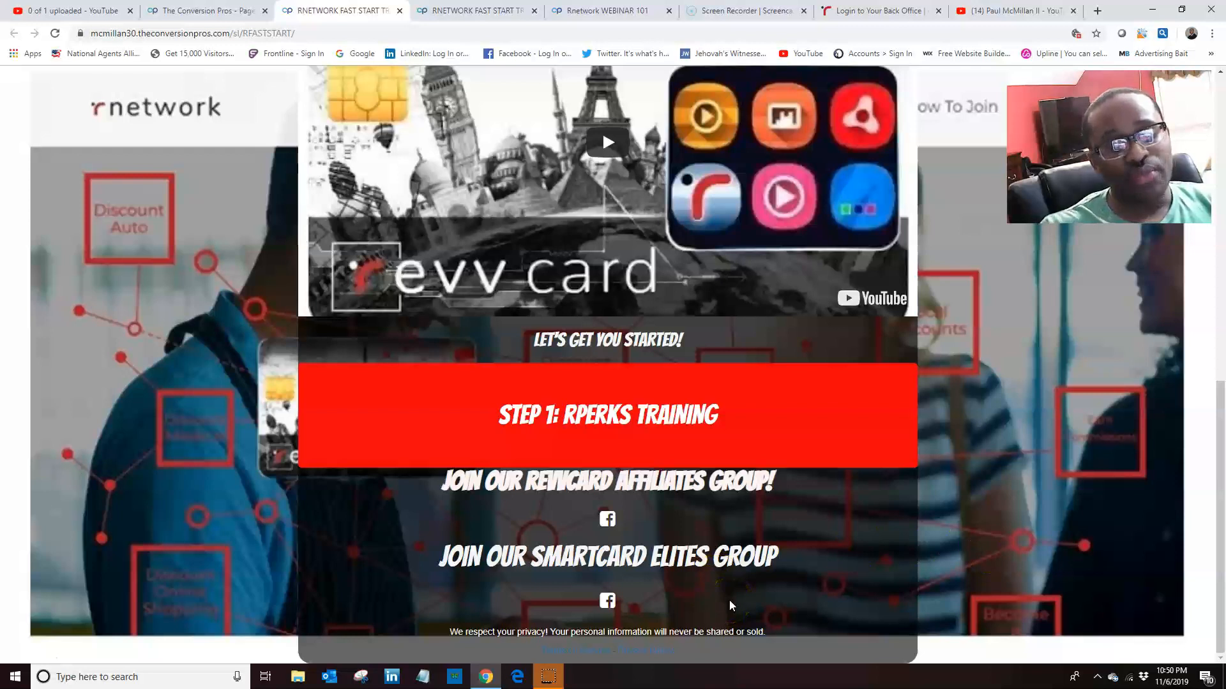
{"action": "mouse_move", "coordinate": [607, 519]}
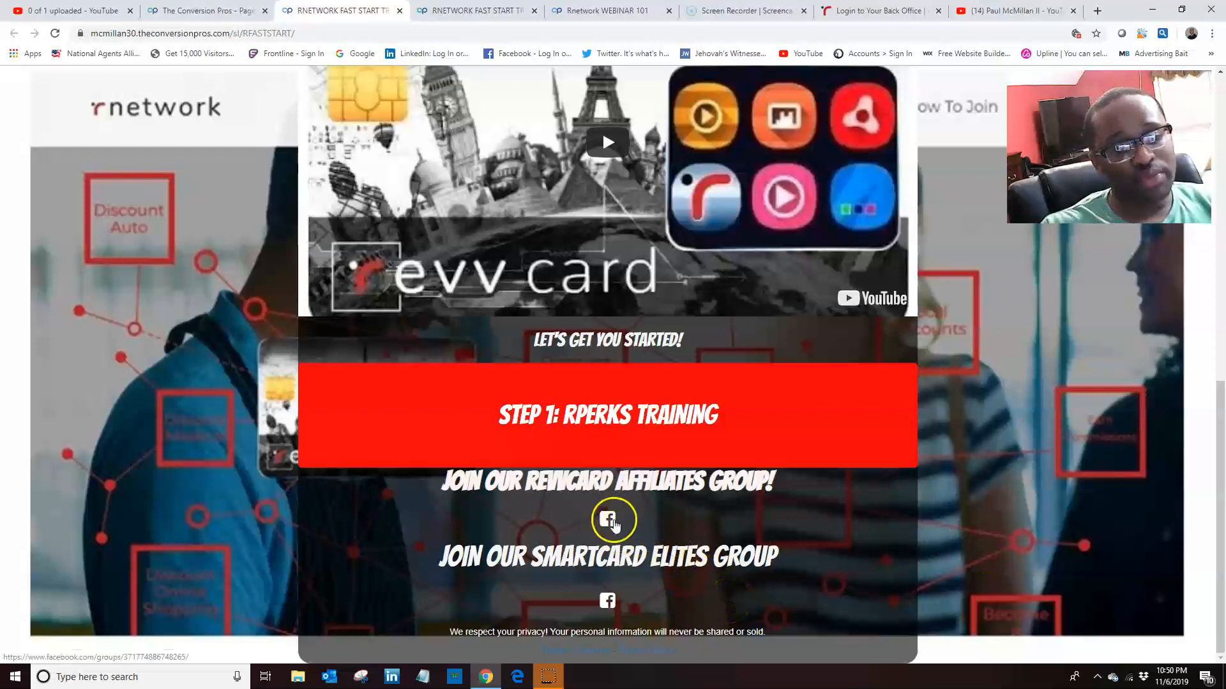
Open the Revvolutionaries – Independent Members of rNetwork Facebook group from the RevvCard Affiliates link.
{"action": "left_click", "coordinate": [607, 520]}
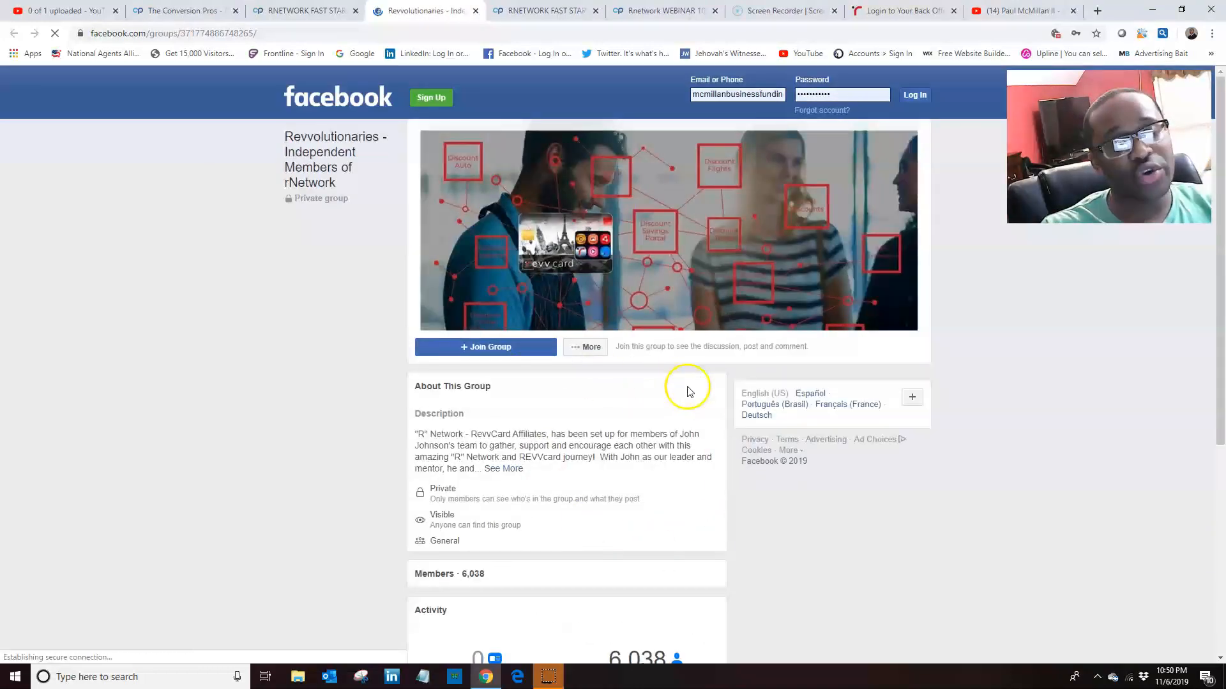
{"action": "mouse_move", "coordinate": [676, 295]}
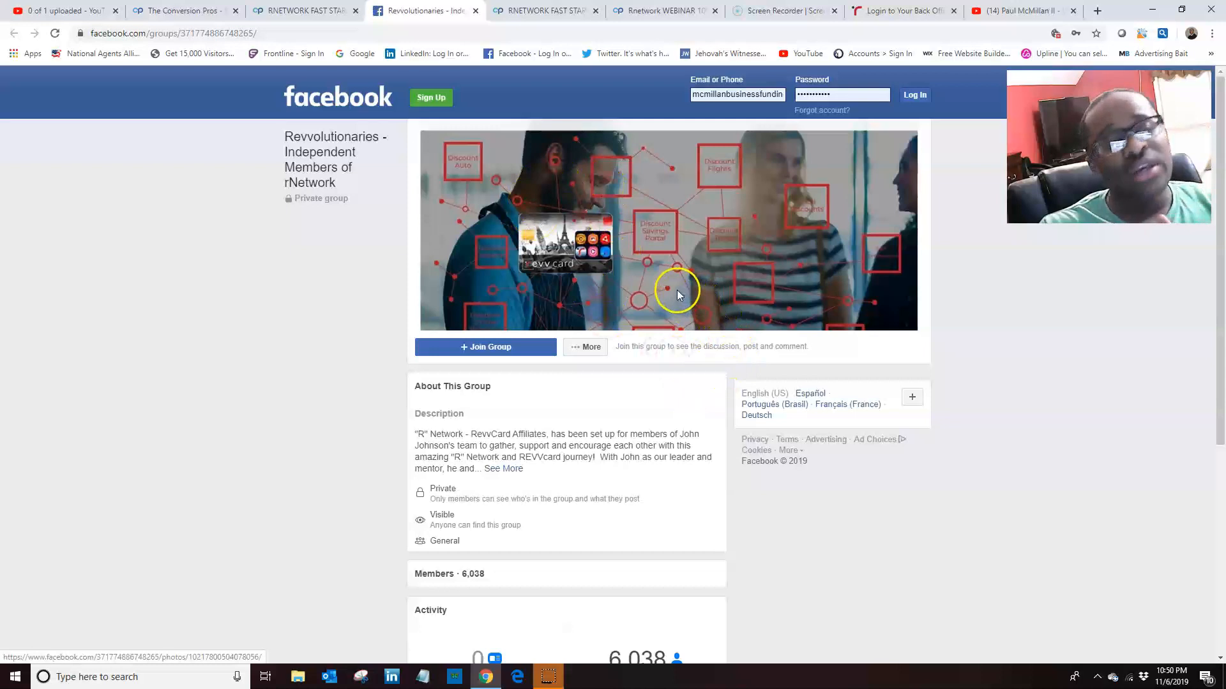
{"action": "mouse_move", "coordinate": [641, 365]}
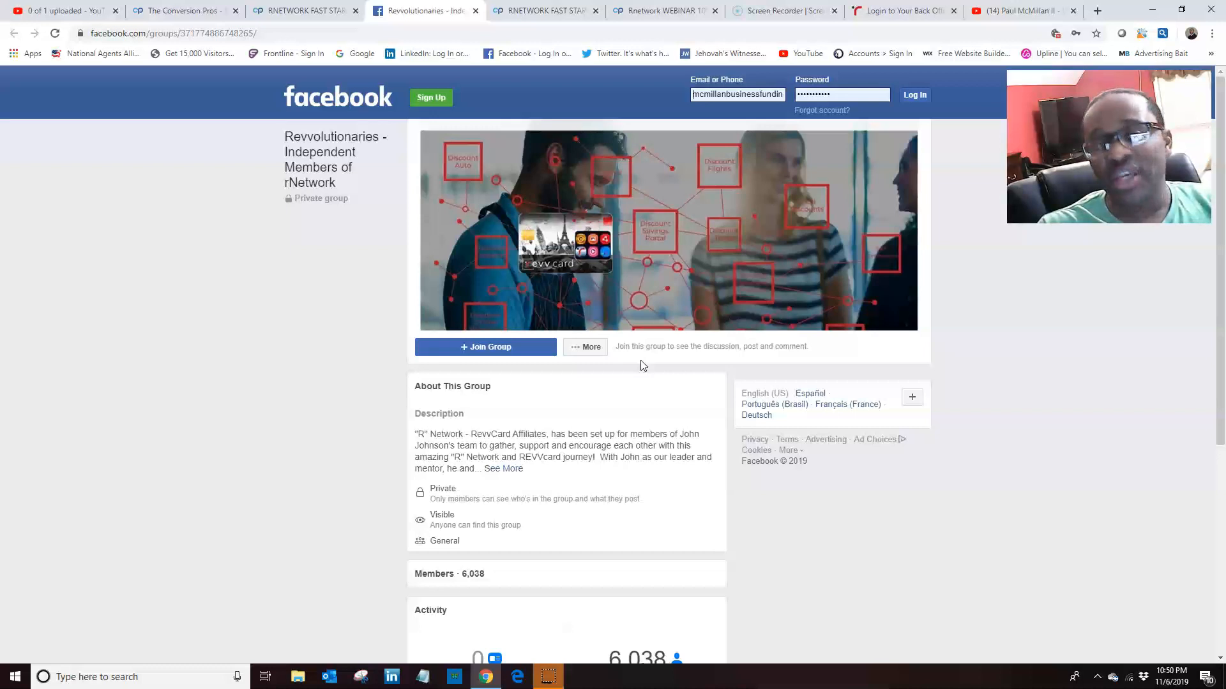
{"action": "mouse_move", "coordinate": [741, 501]}
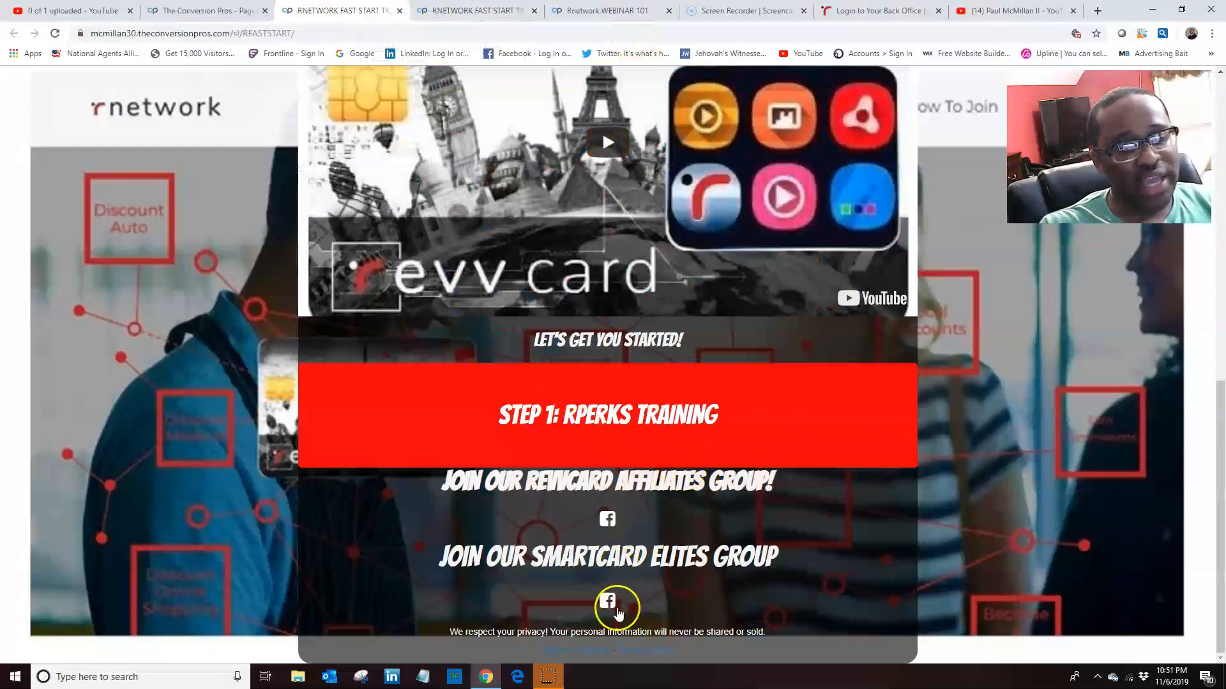
{"action": "mouse_move", "coordinate": [609, 602]}
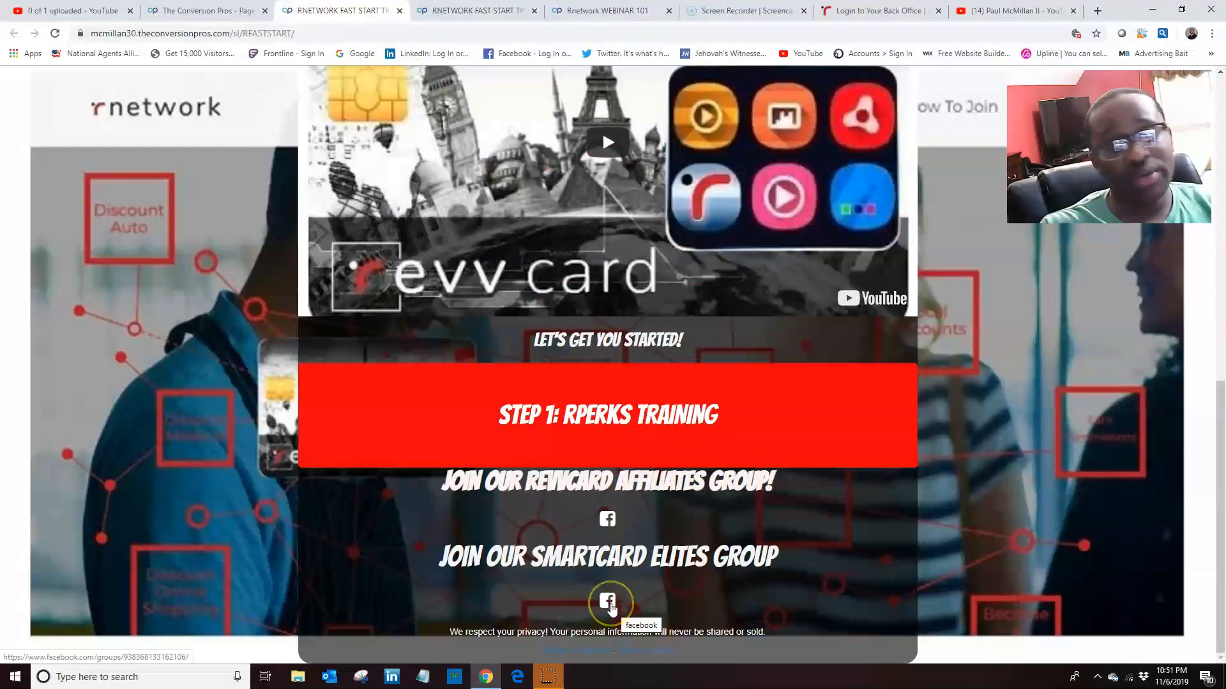
Log in to Facebook to reach the private SmartCard Revvolutionaries group page.
{"action": "left_click", "coordinate": [607, 602]}
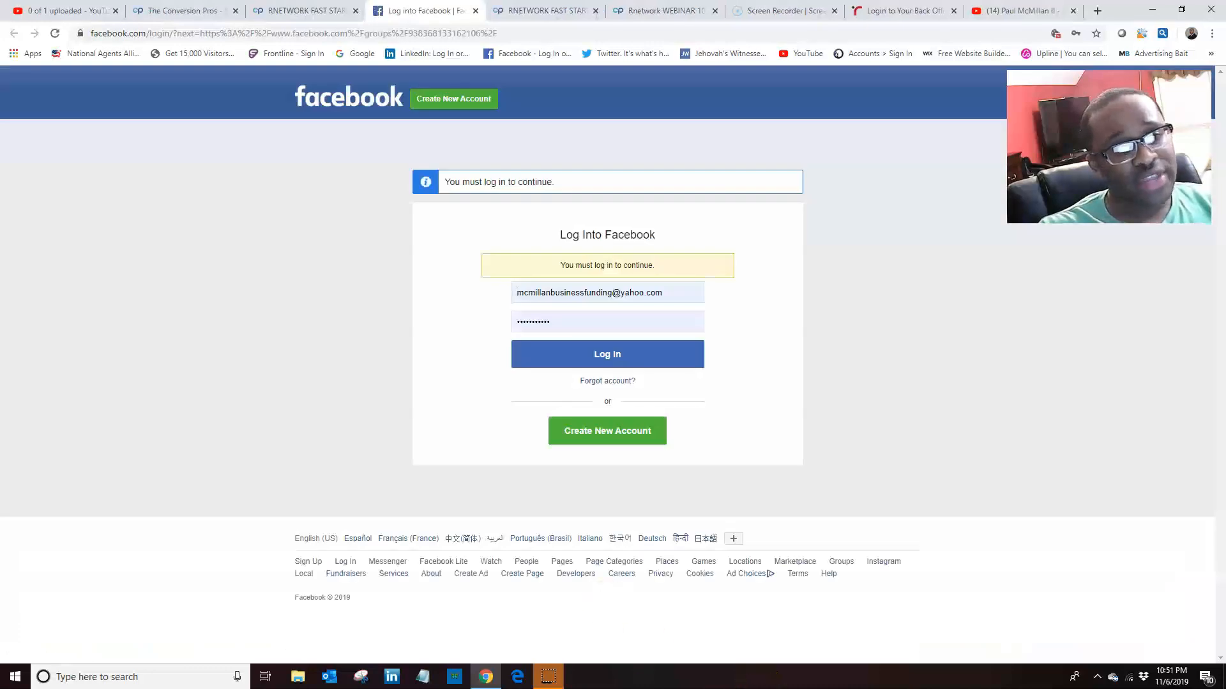
{"action": "left_click", "coordinate": [607, 354]}
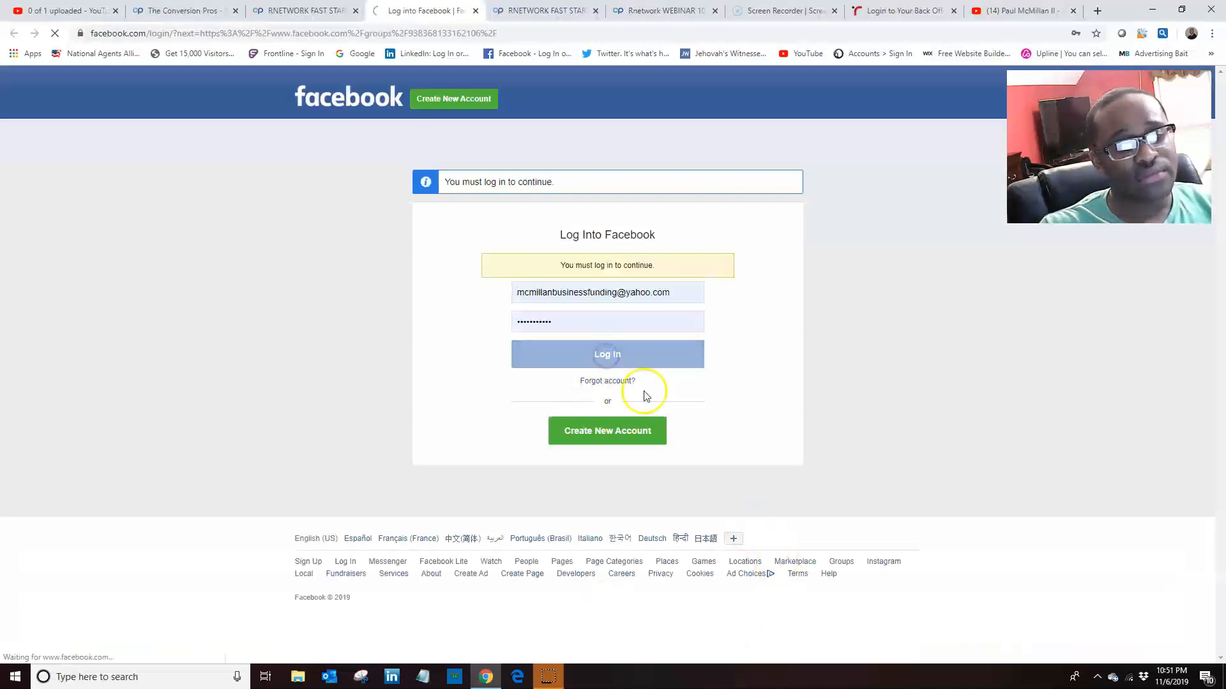
{"action": "left_click", "coordinate": [606, 354]}
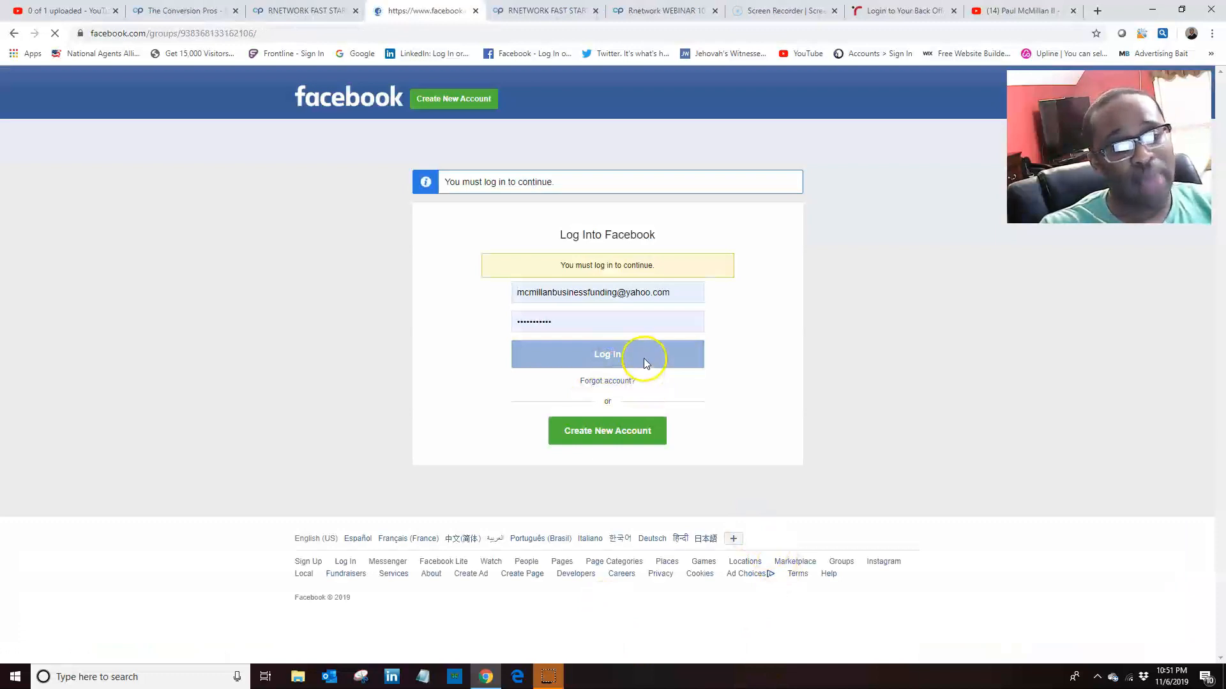
{"action": "left_click", "coordinate": [607, 354]}
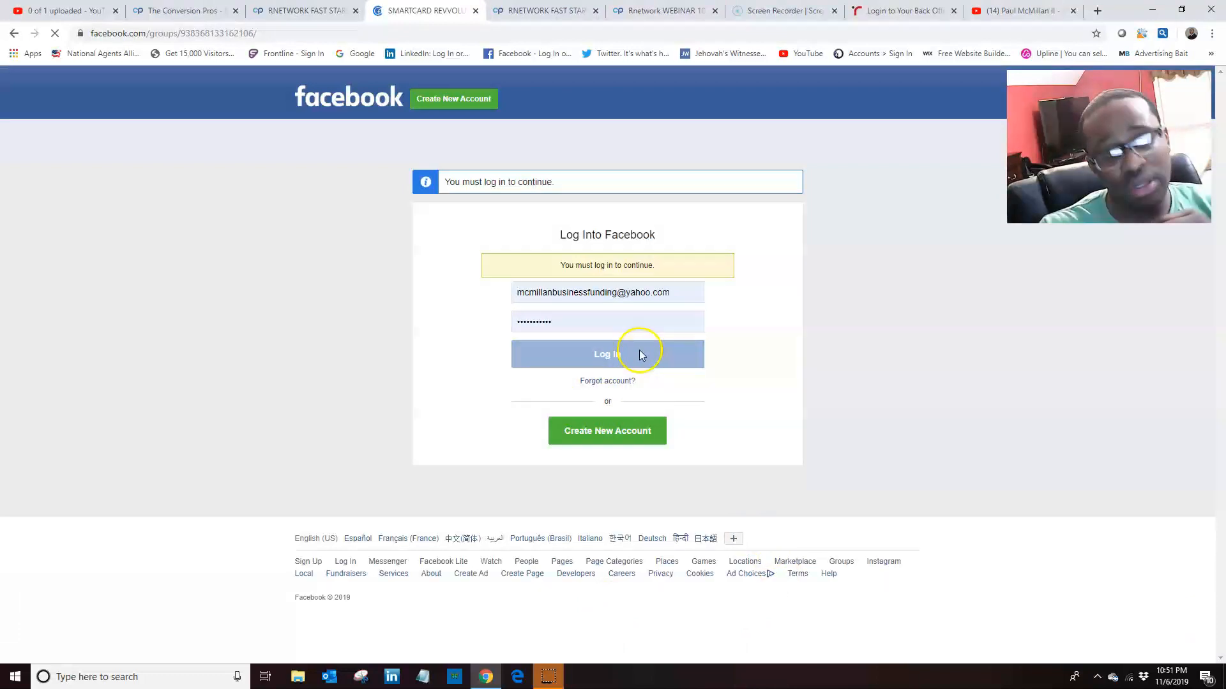
{"action": "left_click", "coordinate": [606, 354]}
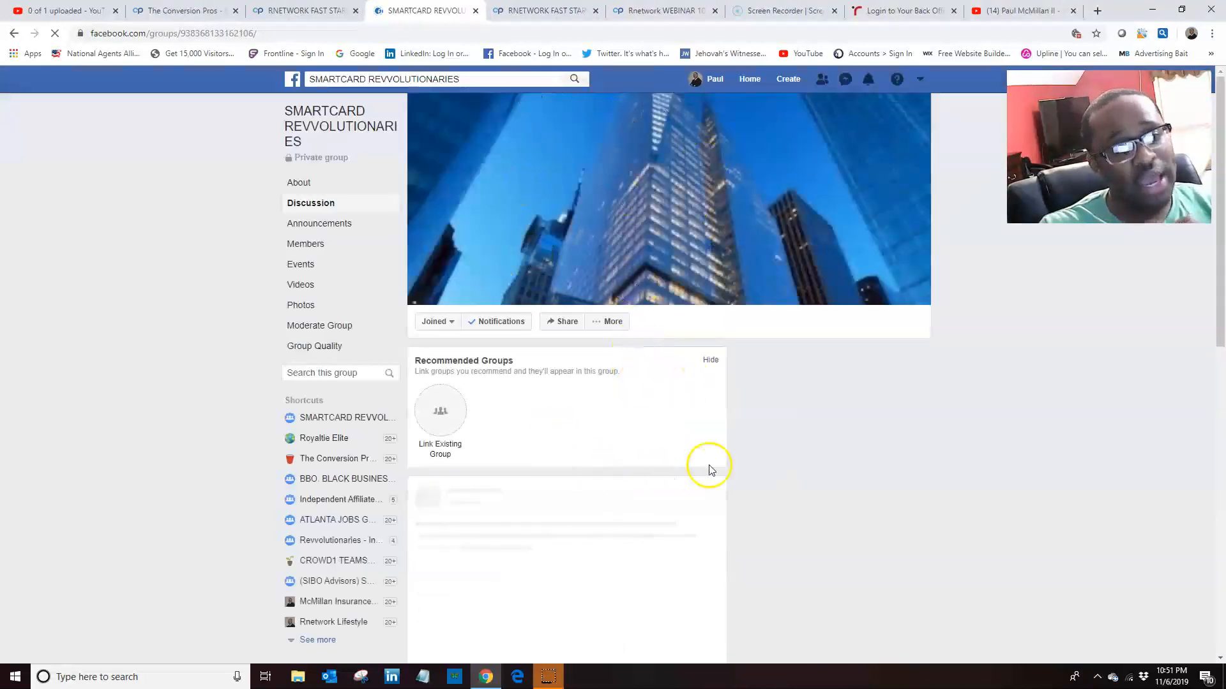
{"action": "mouse_move", "coordinate": [606, 485]}
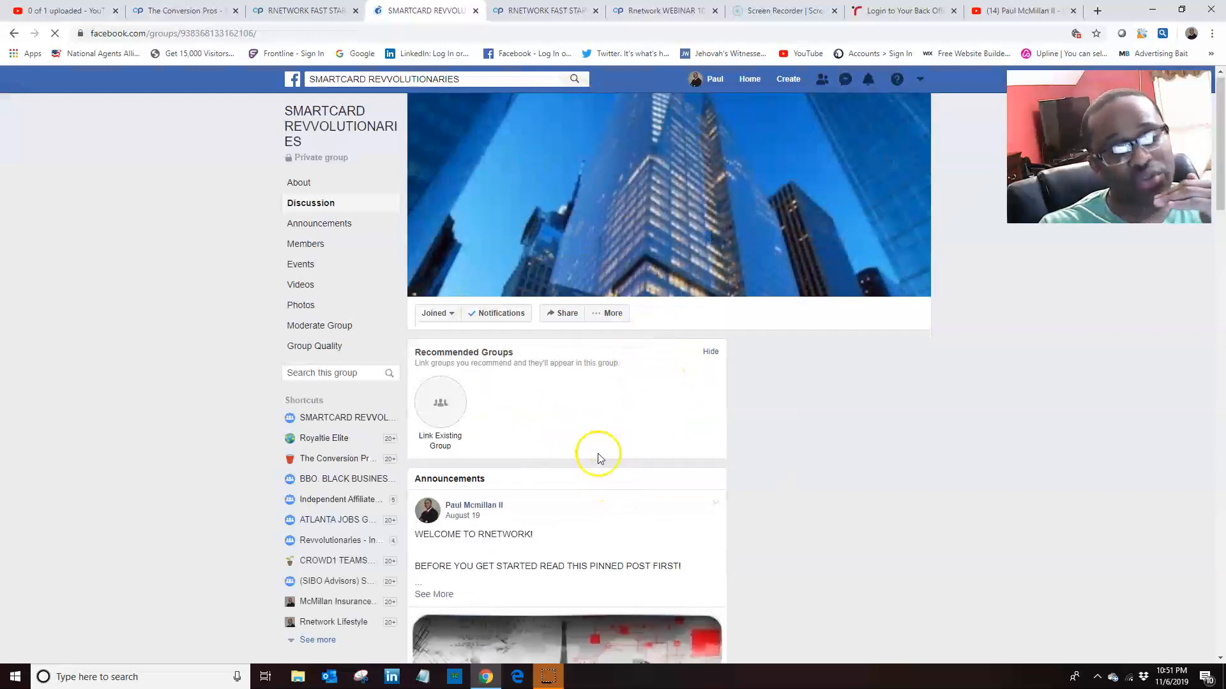
Back on the funnel page, load the 'STEP 1: RPERKS TRAINING' page.
{"action": "scroll", "scroll_direction": "down", "scroll_amount": 3}
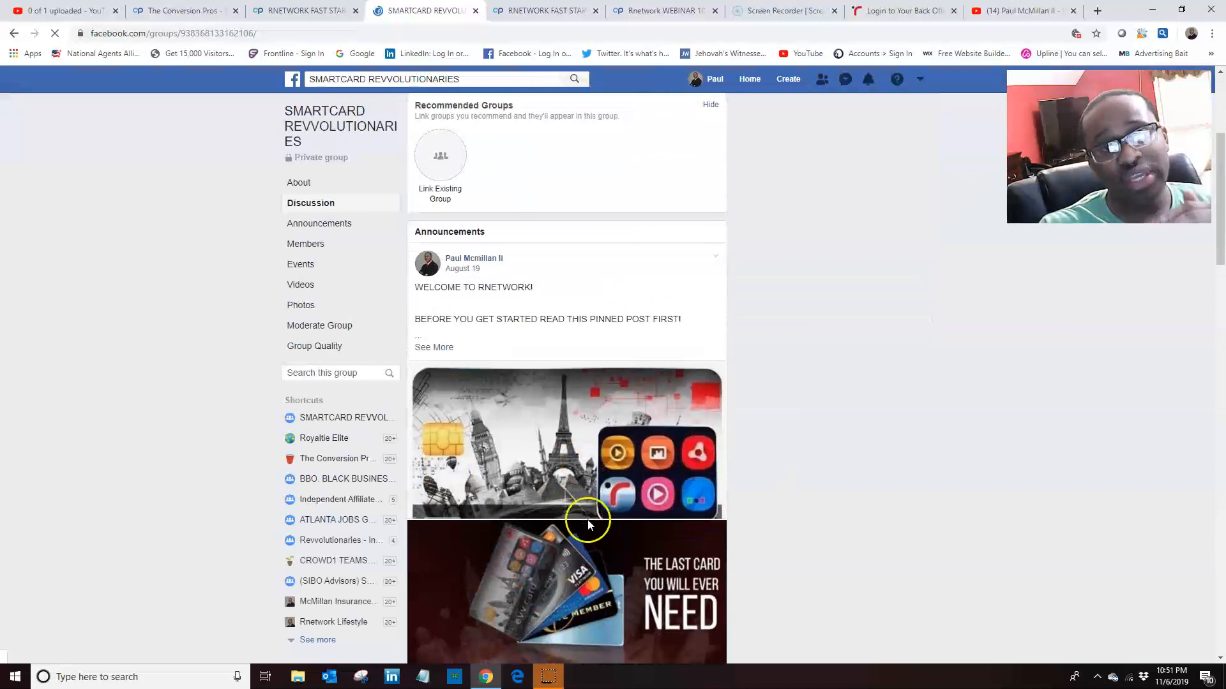
{"action": "scroll", "scroll_direction": "down", "scroll_amount": 3}
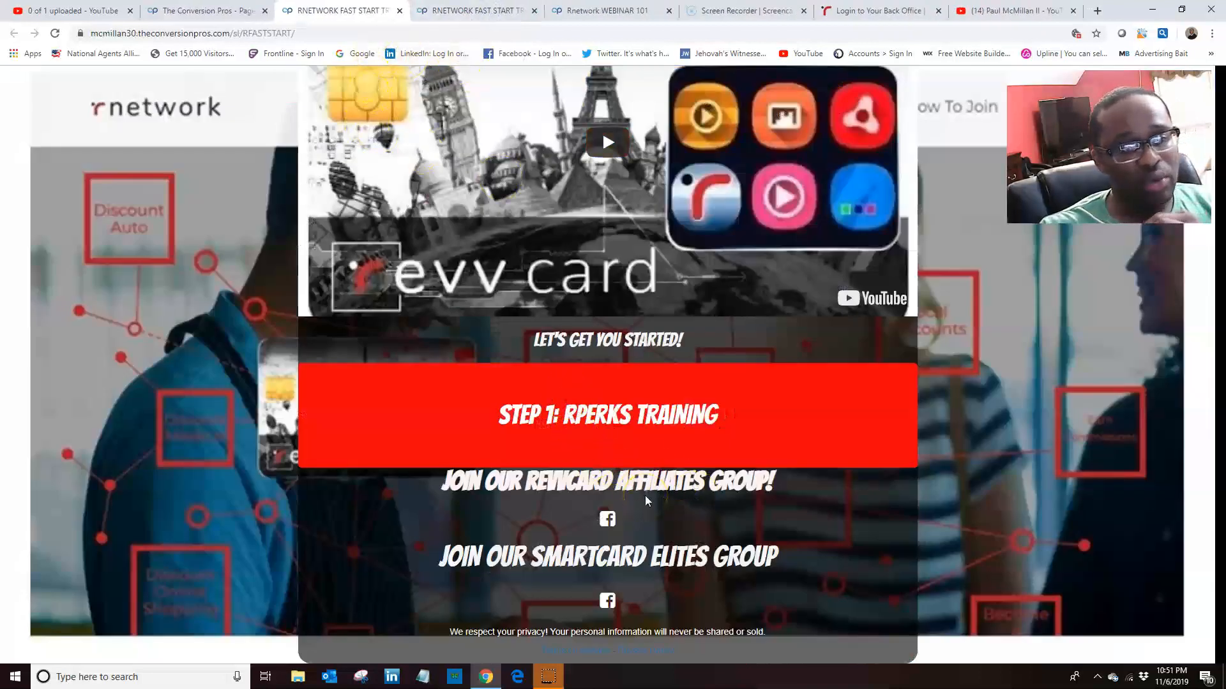
{"action": "left_click", "coordinate": [607, 414]}
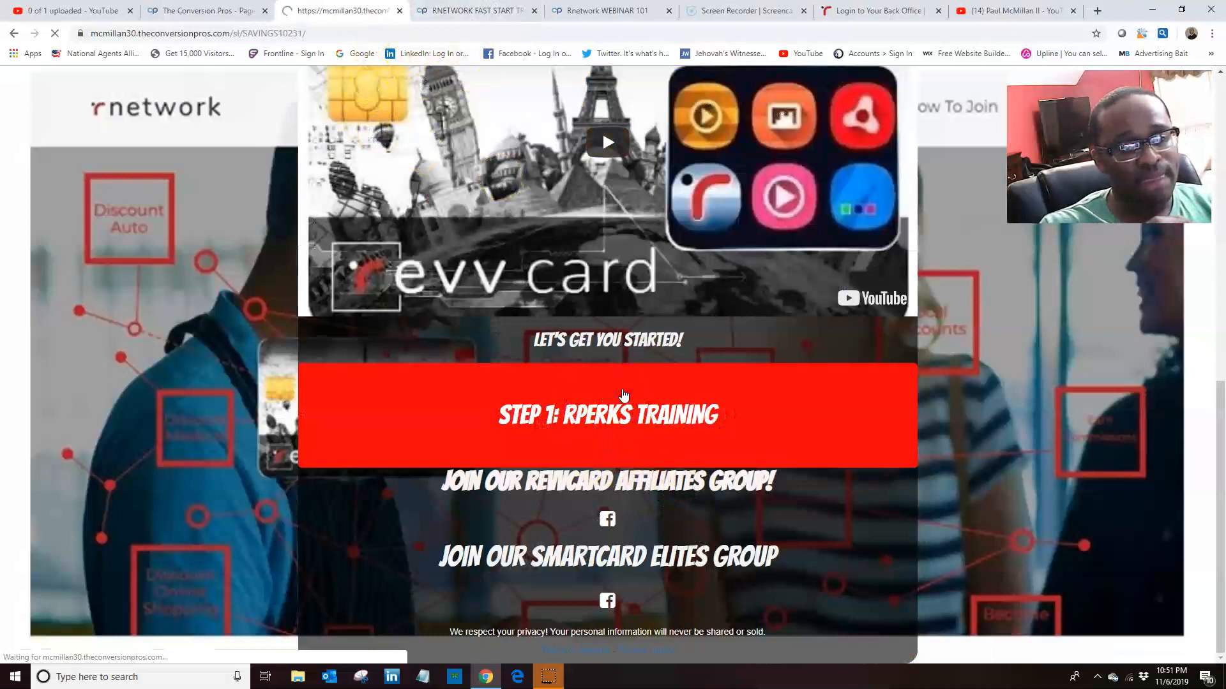
{"action": "scroll", "scroll_direction": "up", "scroll_amount": 3}
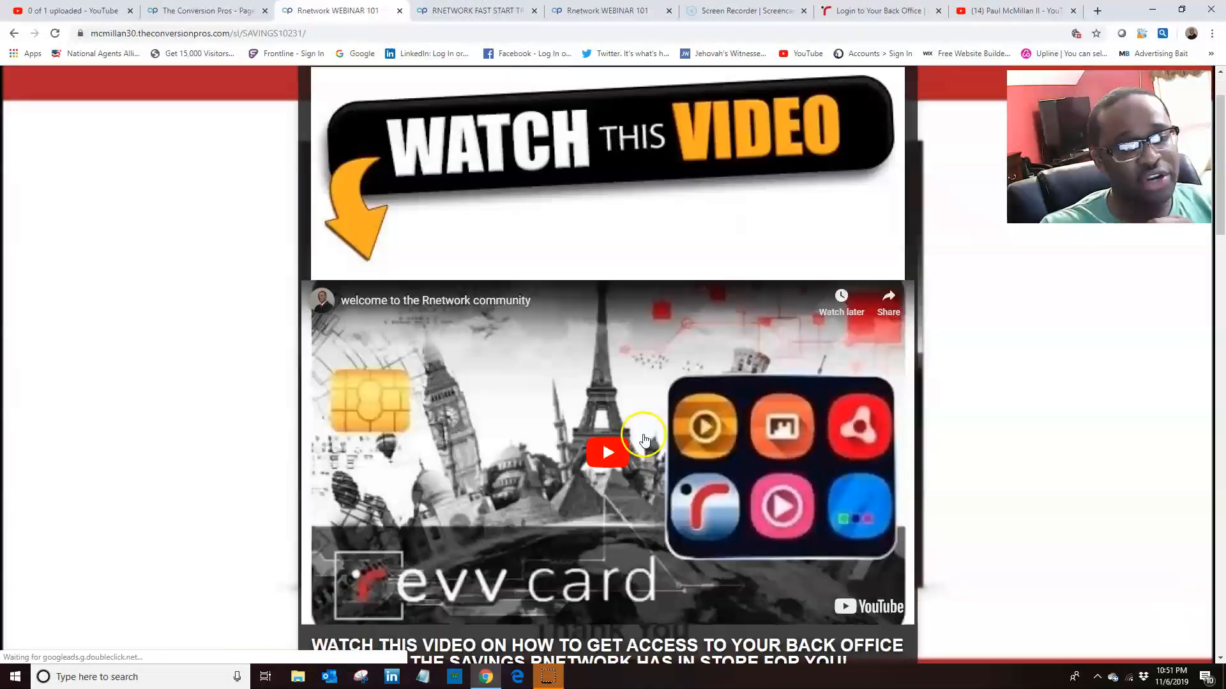
{"action": "scroll", "scroll_direction": "down", "scroll_amount": 3}
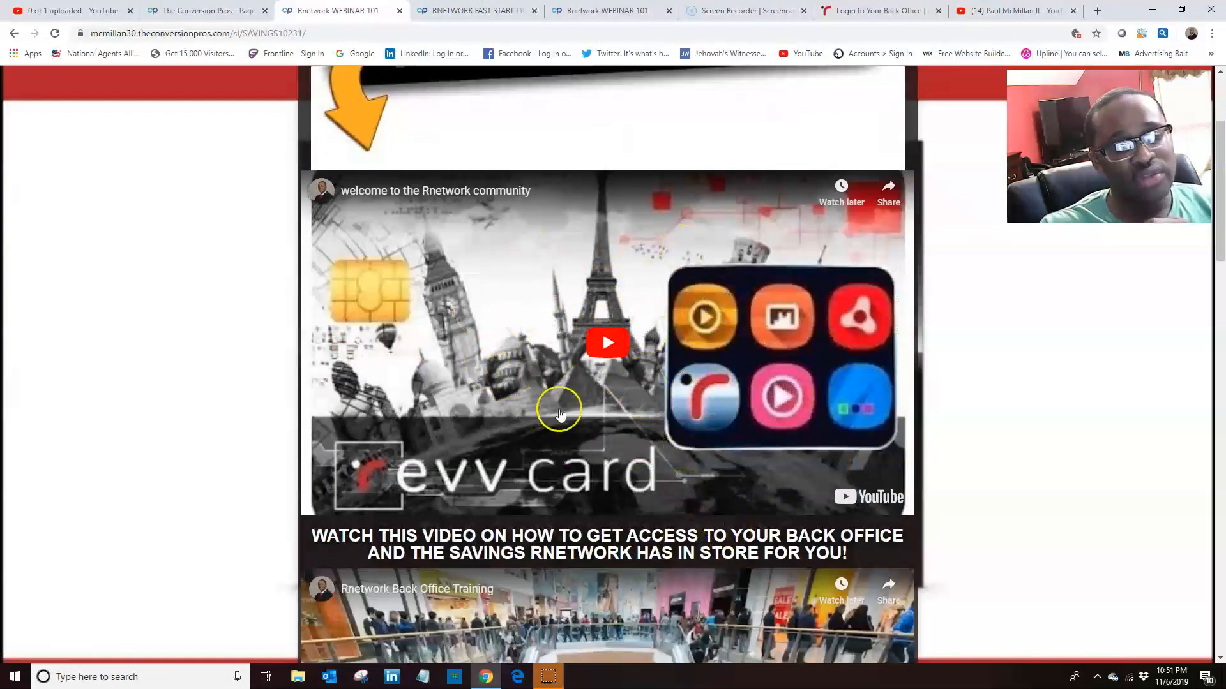
{"action": "mouse_move", "coordinate": [614, 187]}
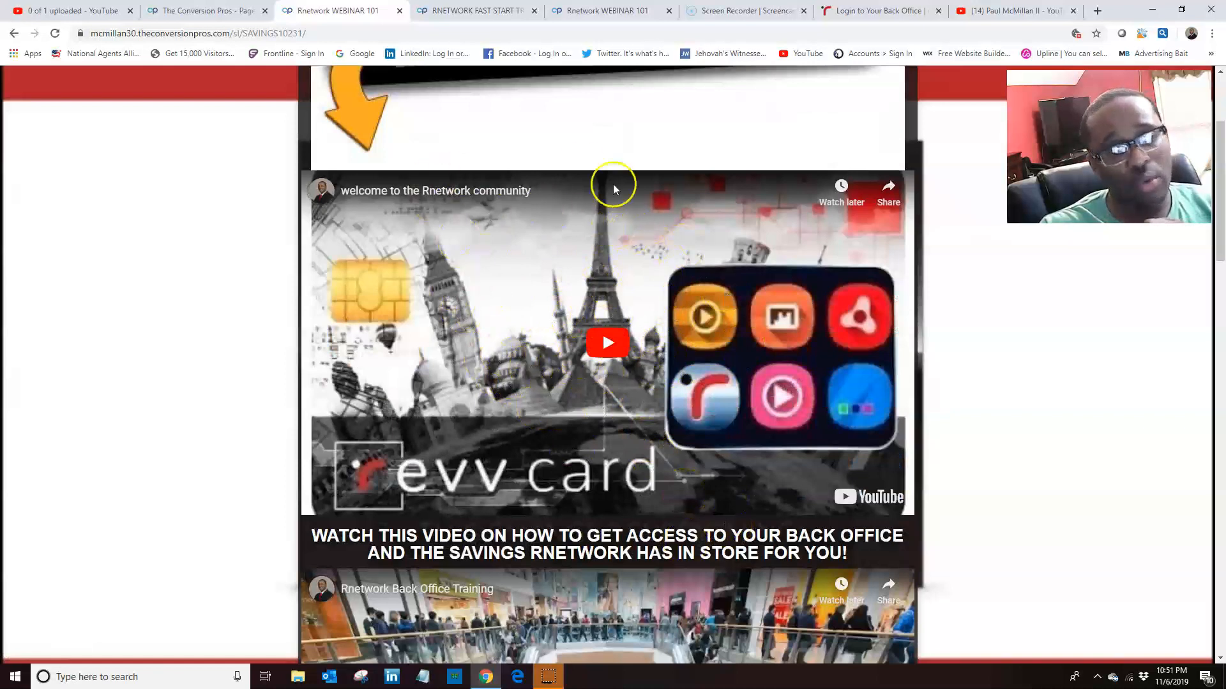
{"action": "mouse_move", "coordinate": [588, 252]}
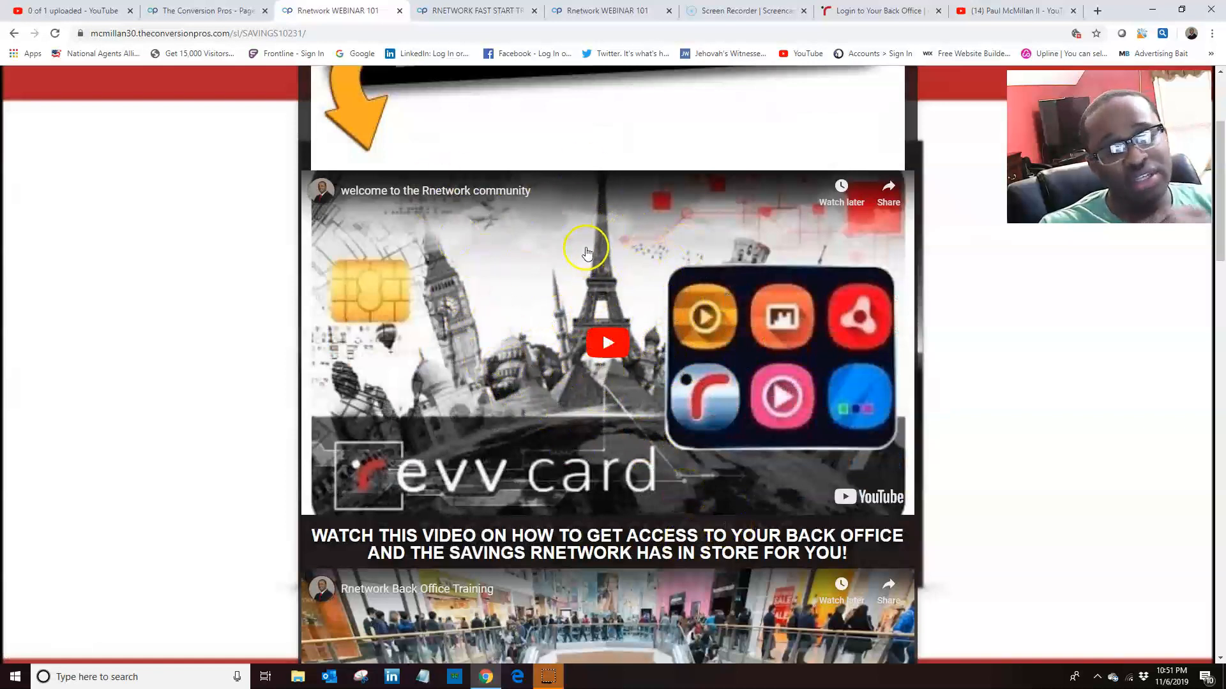
{"action": "mouse_move", "coordinate": [640, 393]}
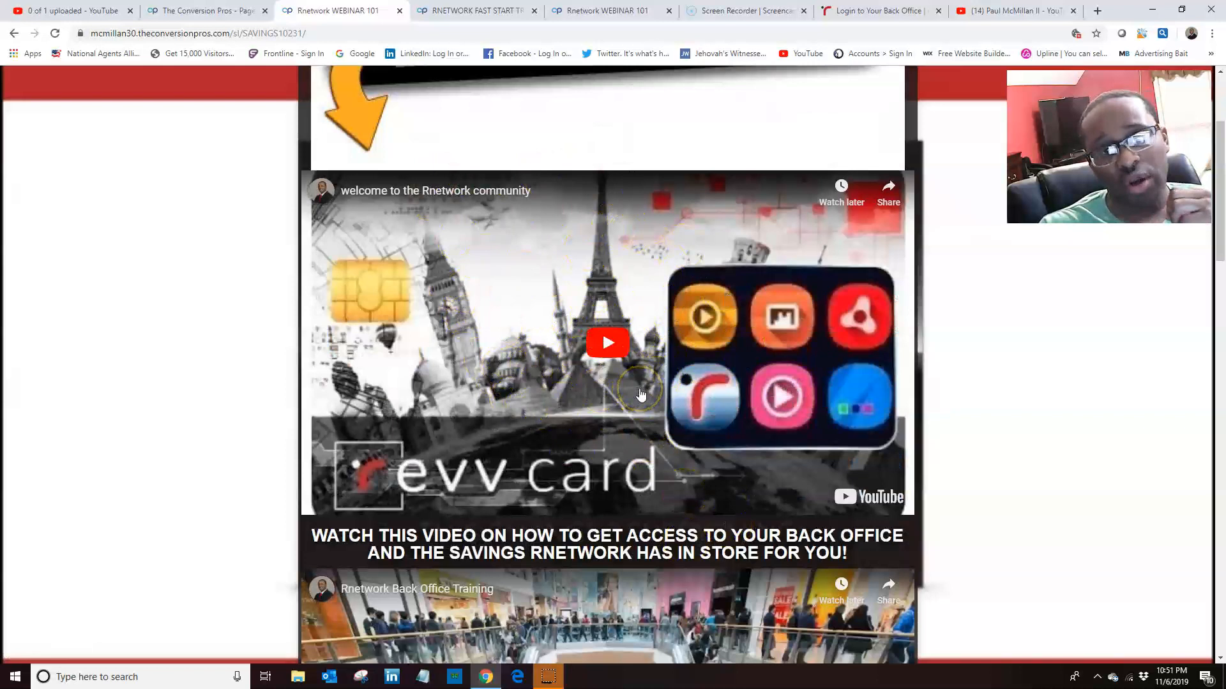
{"action": "scroll", "scroll_direction": "down", "scroll_amount": 3}
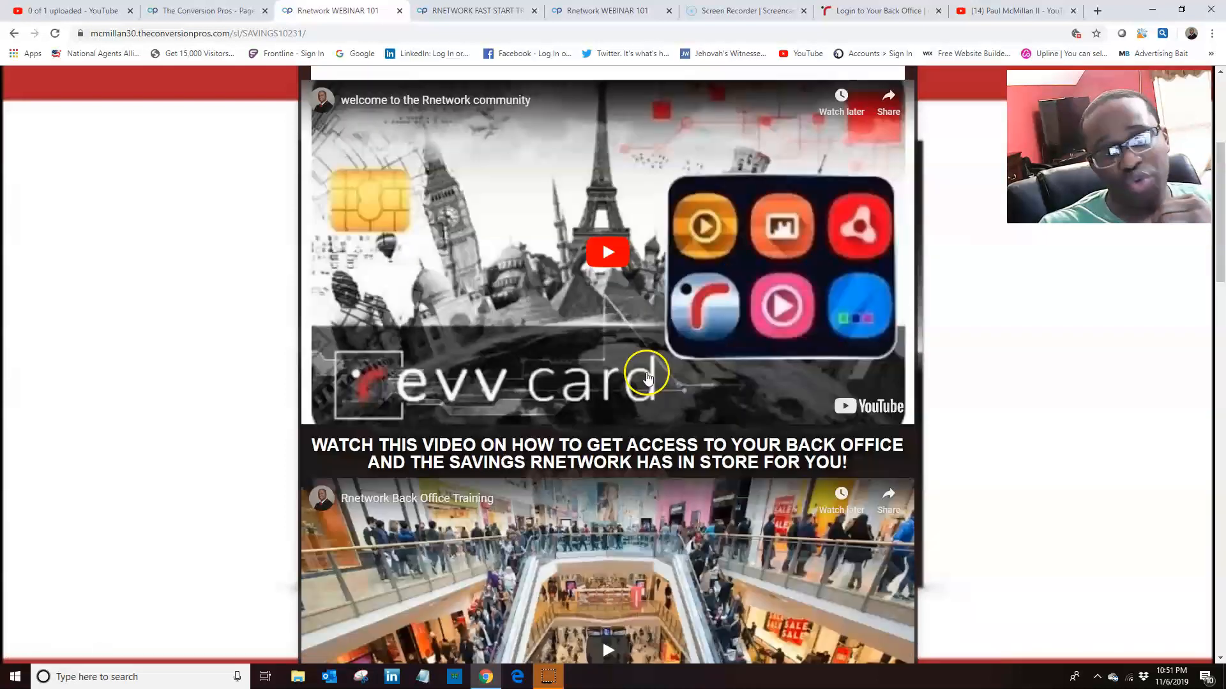
{"action": "scroll", "scroll_direction": "down", "scroll_amount": 3}
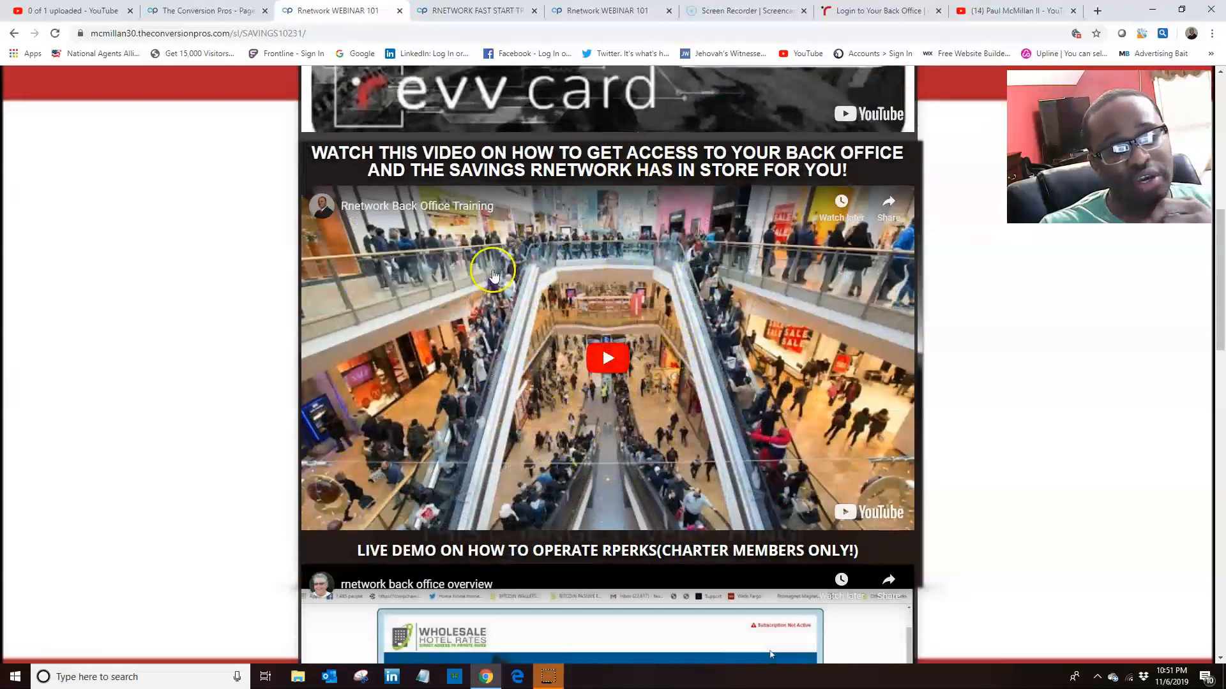
{"action": "mouse_move", "coordinate": [667, 303]}
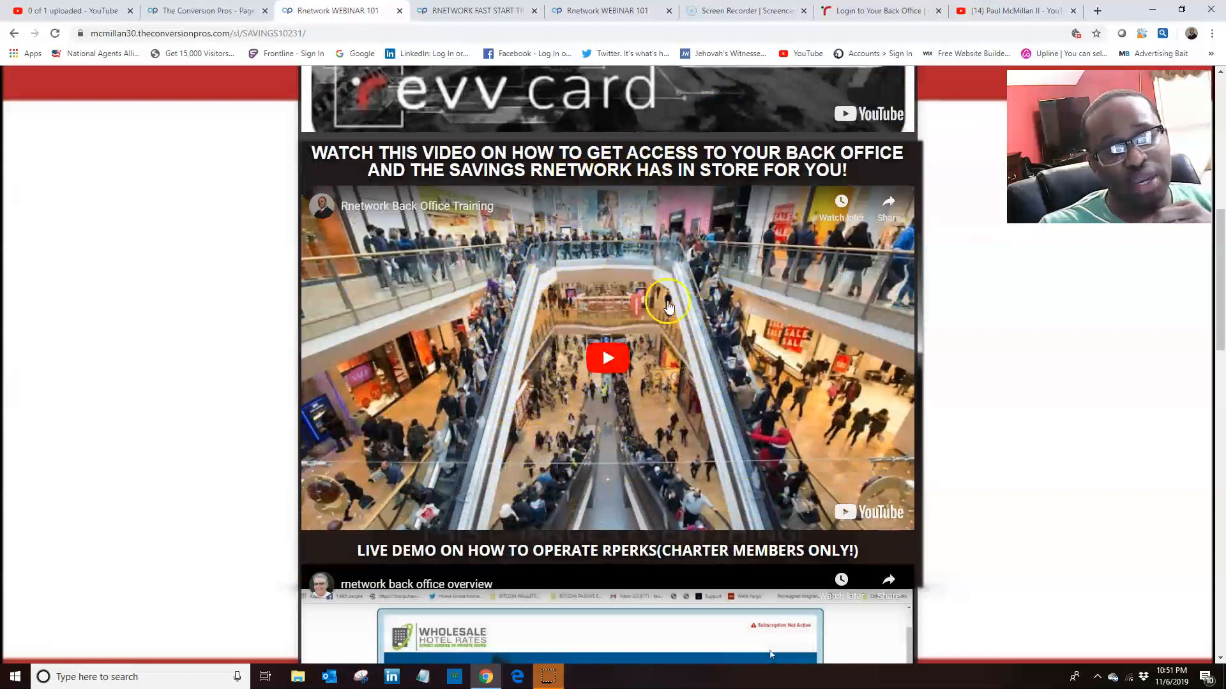
{"action": "mouse_move", "coordinate": [750, 497]}
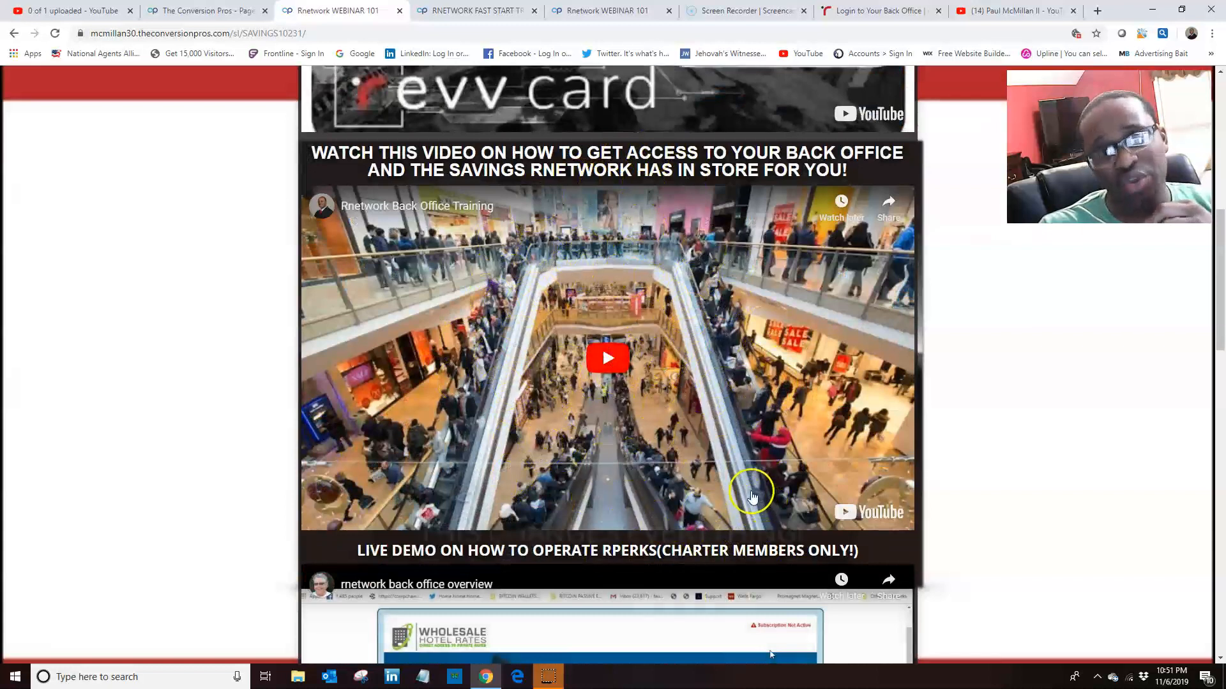
{"action": "scroll", "scroll_direction": "down", "scroll_amount": 3}
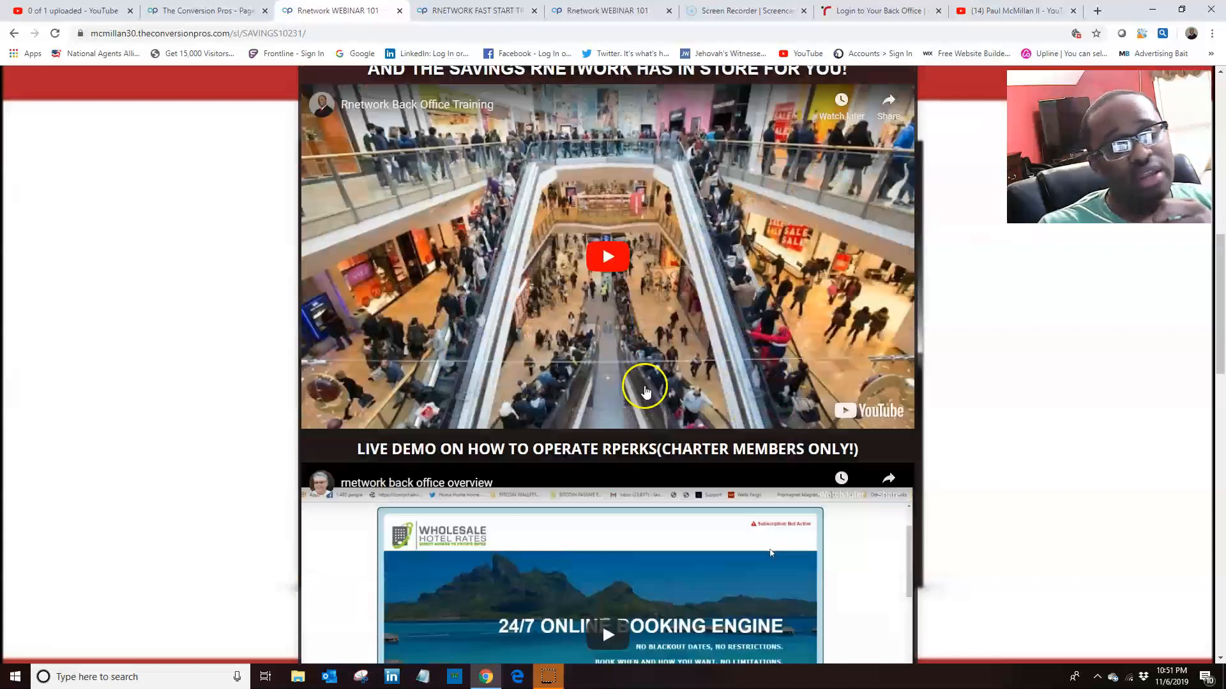
{"action": "scroll", "scroll_direction": "down", "scroll_amount": 3}
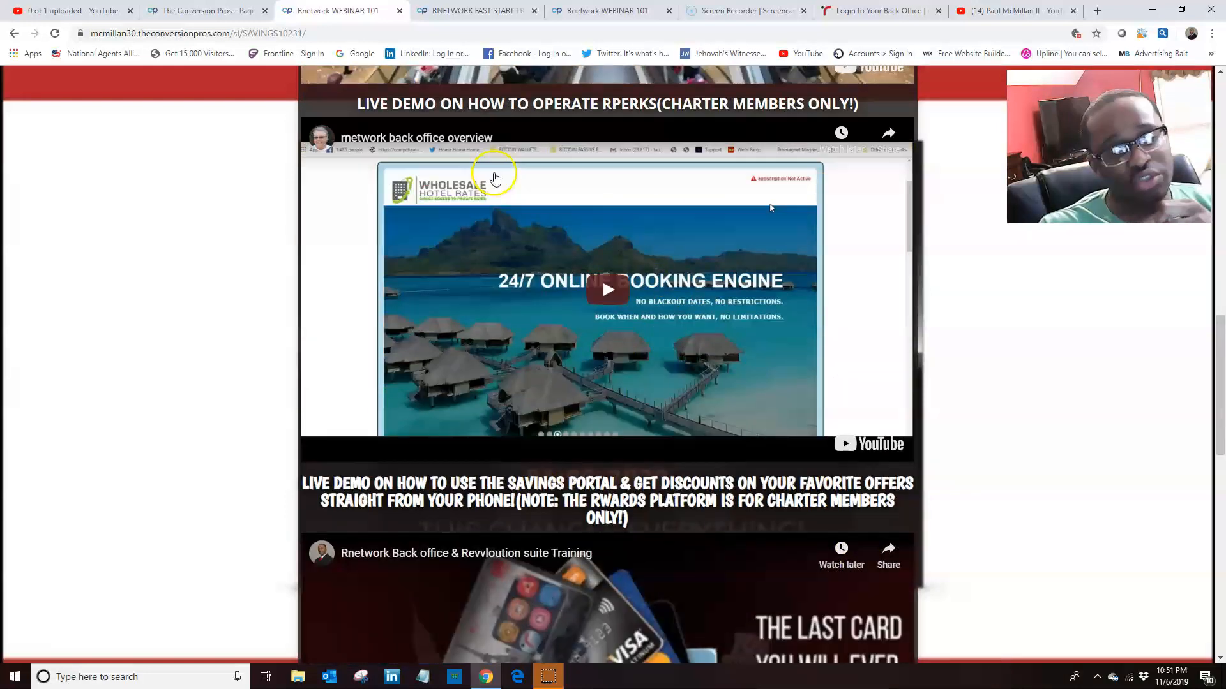
{"action": "mouse_move", "coordinate": [564, 204]}
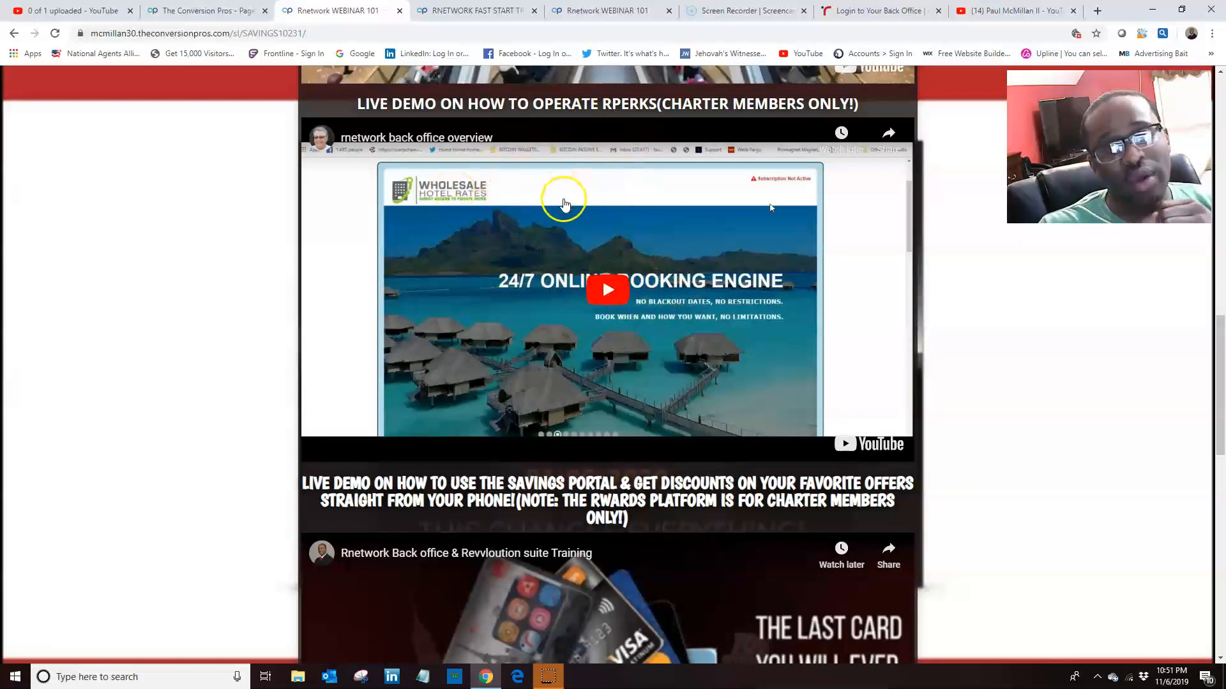
{"action": "mouse_move", "coordinate": [595, 239]}
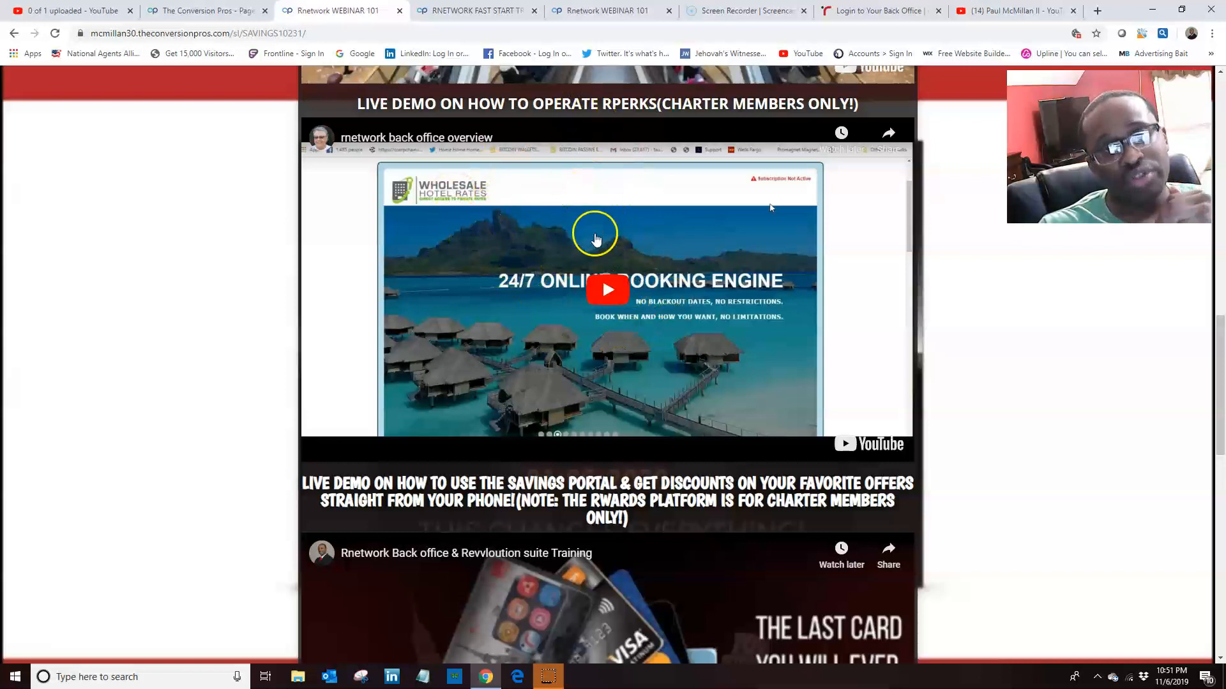
{"action": "scroll", "scroll_direction": "down", "scroll_amount": 3}
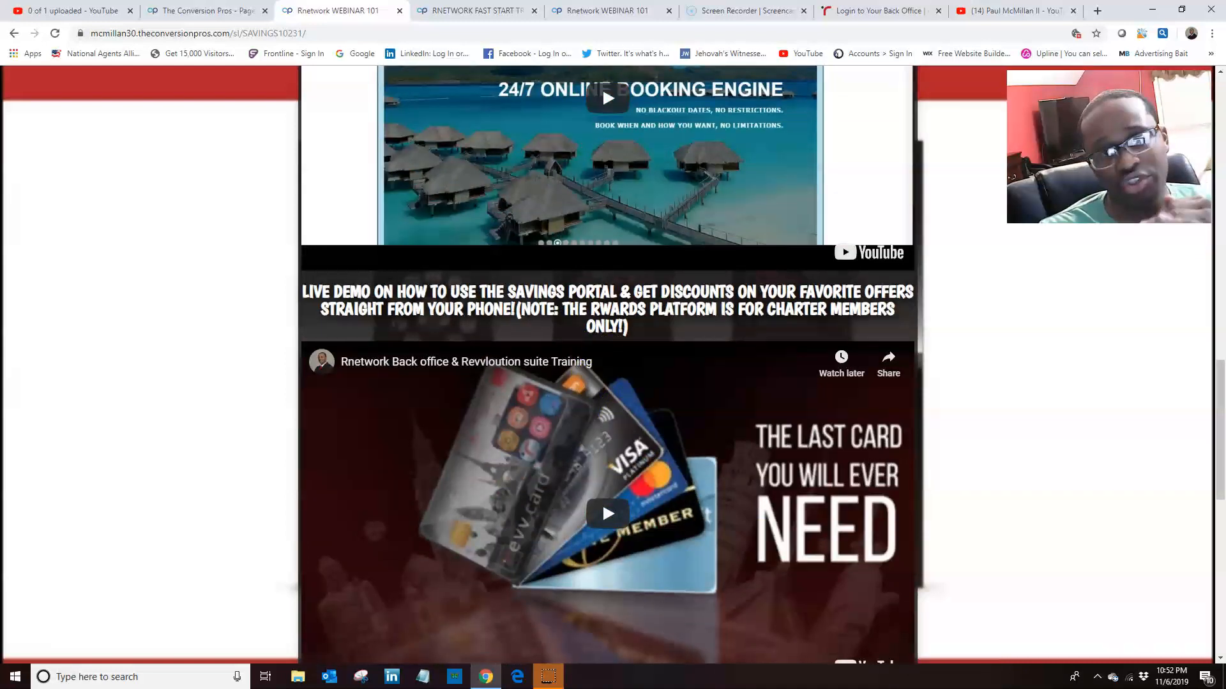
{"action": "mouse_move", "coordinate": [992, 676]}
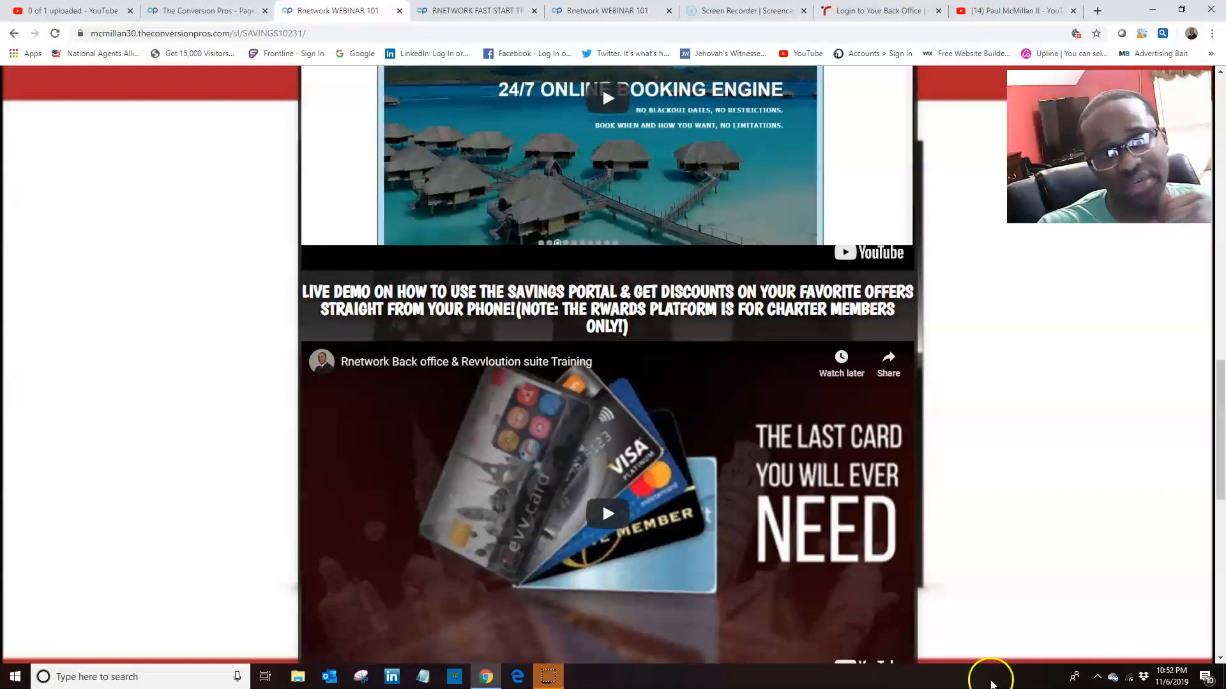
{"action": "mouse_move", "coordinate": [887, 606]}
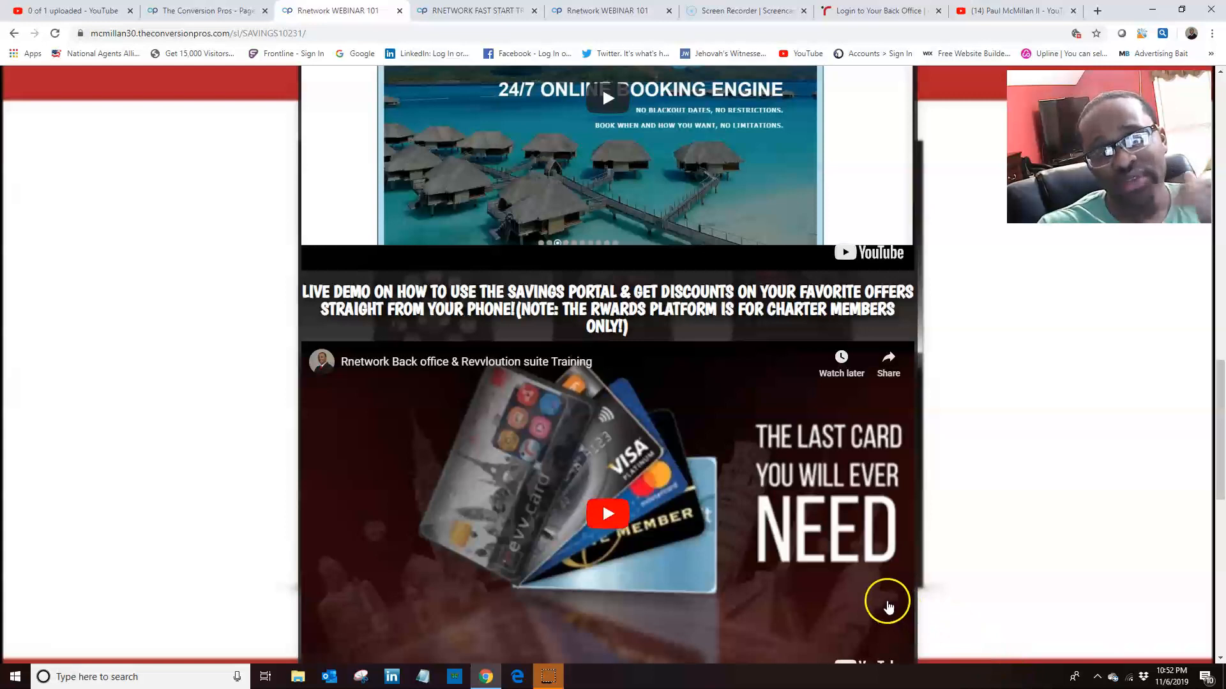